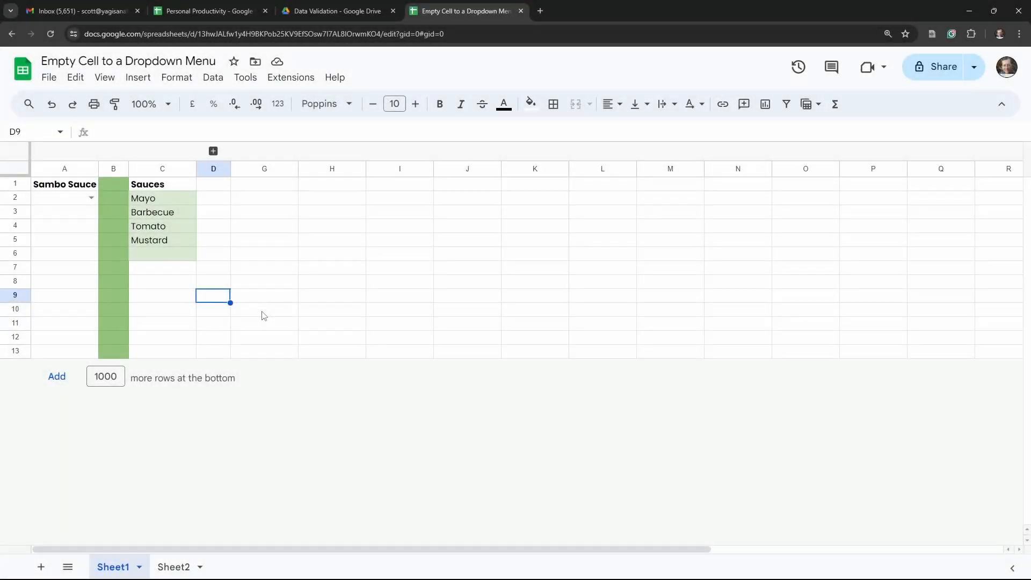
pyautogui.moveTo(266, 327)
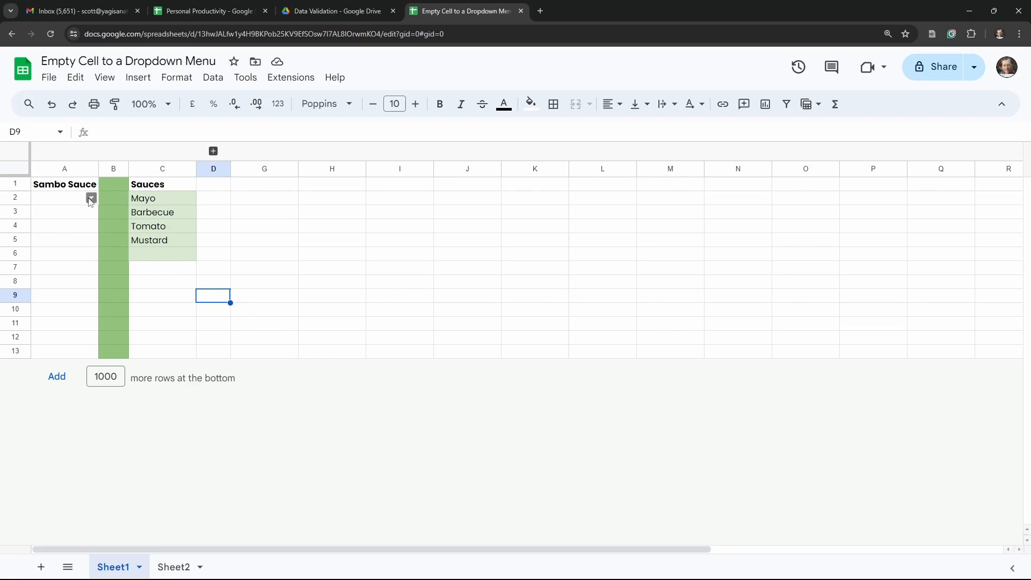
pyautogui.moveTo(86, 243)
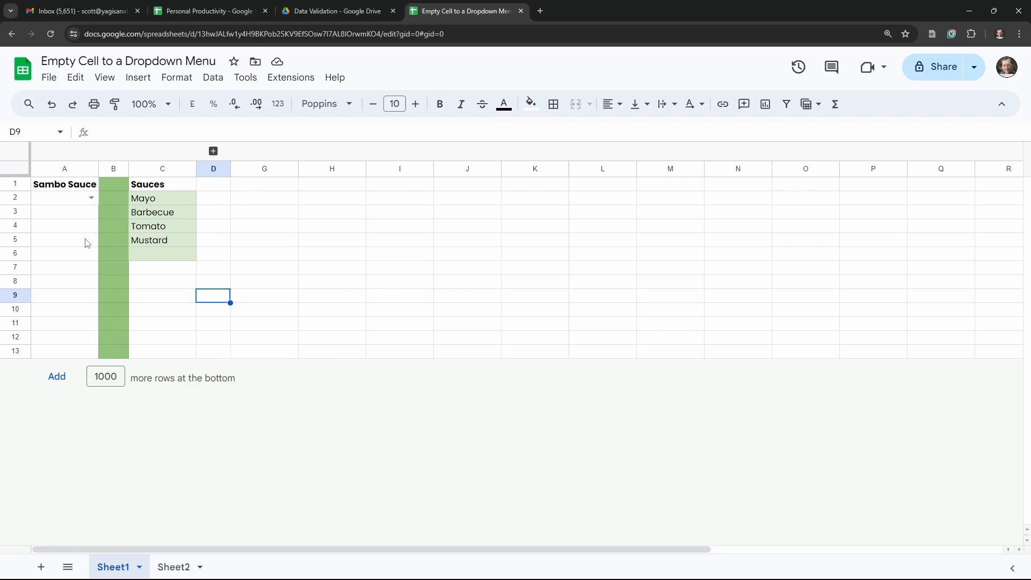
# Show the Sheet1 Sambo Sauce choices: Mayo, Barbecue, Tomato, Mustard and a blank entry
pyautogui.click(64, 198)
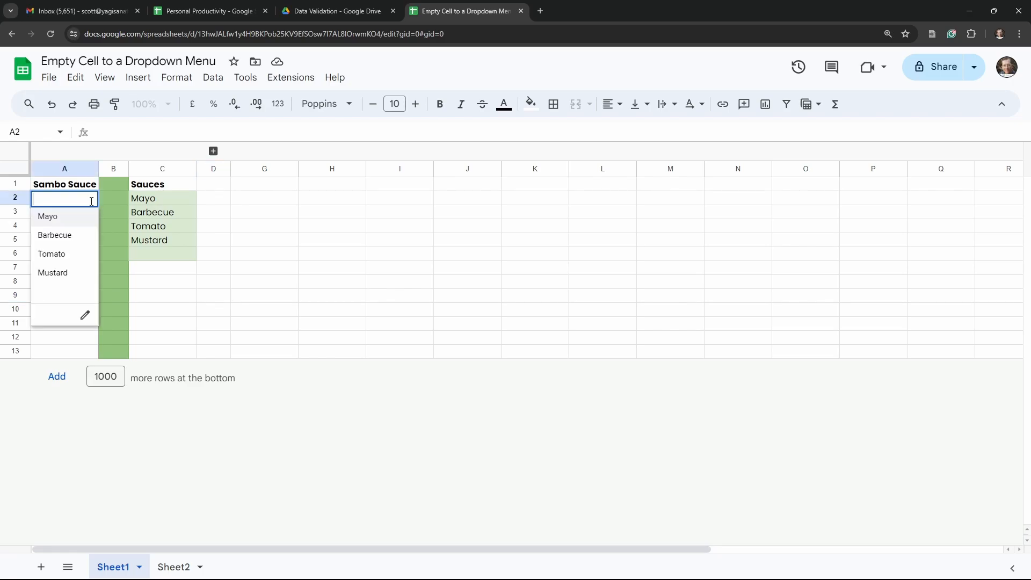
pyautogui.moveTo(71, 292)
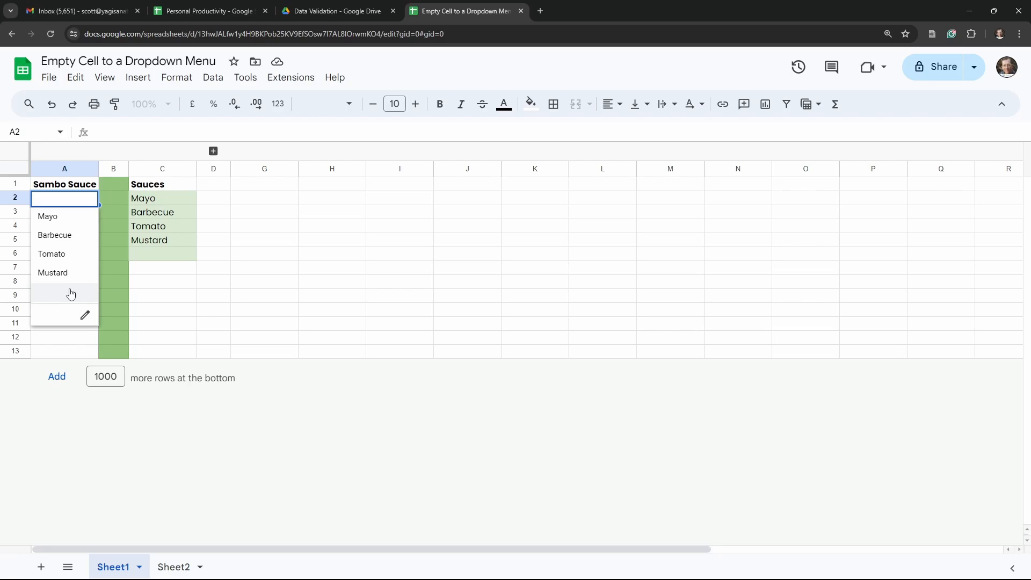
pyautogui.moveTo(71, 298)
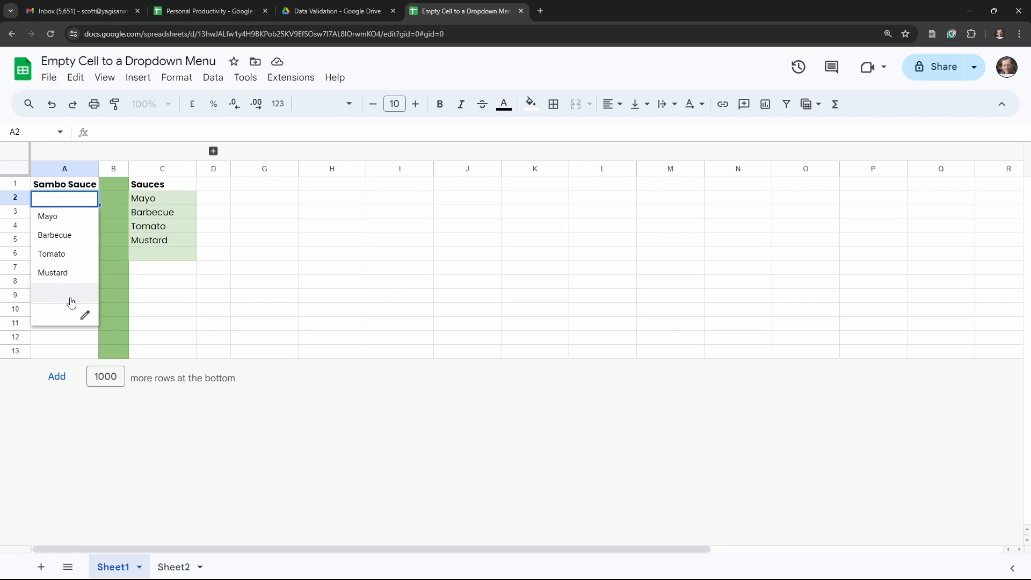
# On Sheet2, point out the sauce list C2:C5, empty C6, and select A2 for the dropdown
pyautogui.click(174, 568)
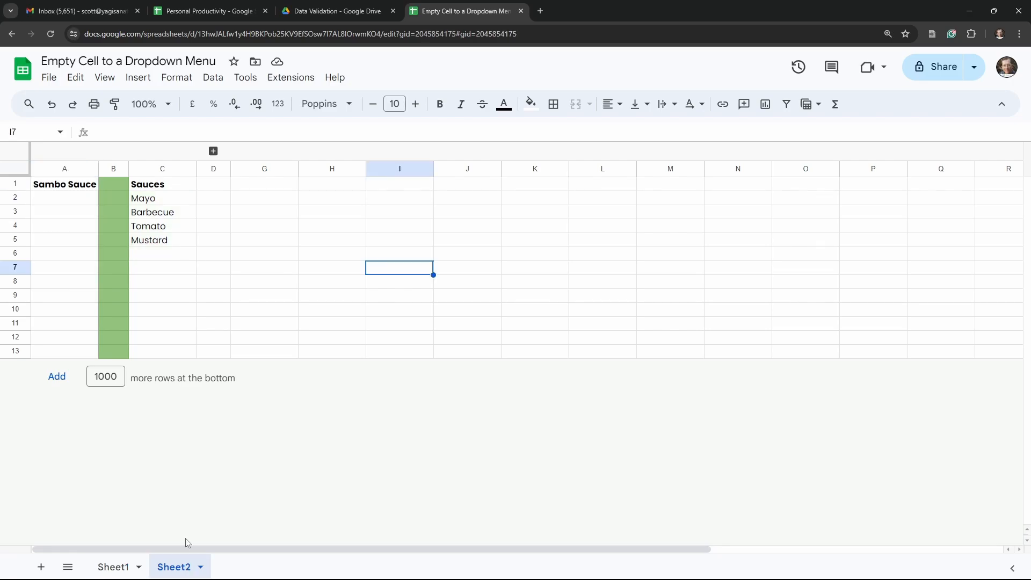
pyautogui.moveTo(172, 267)
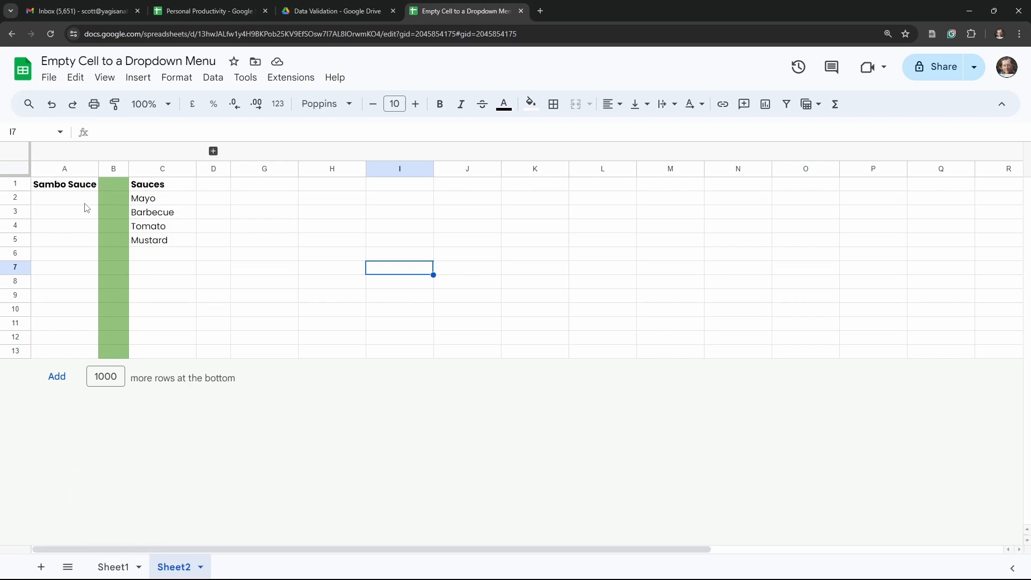
pyautogui.moveTo(92, 220)
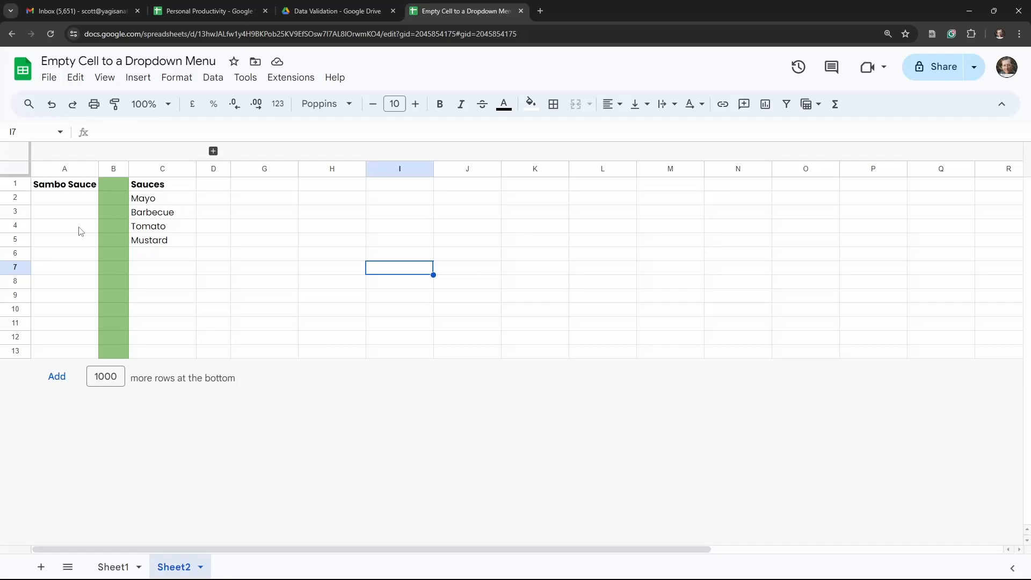
pyautogui.click(162, 198)
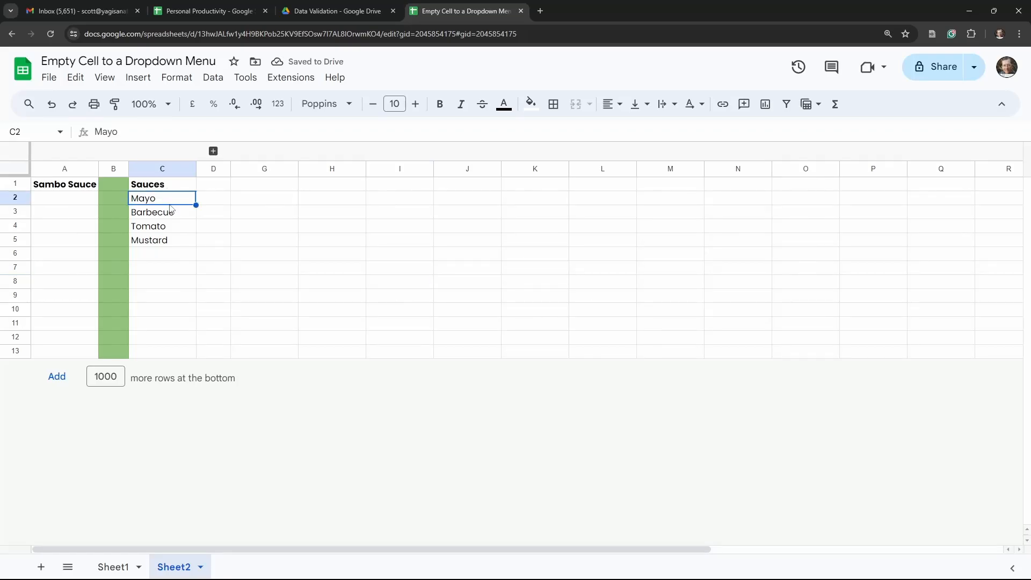
pyautogui.click(162, 253)
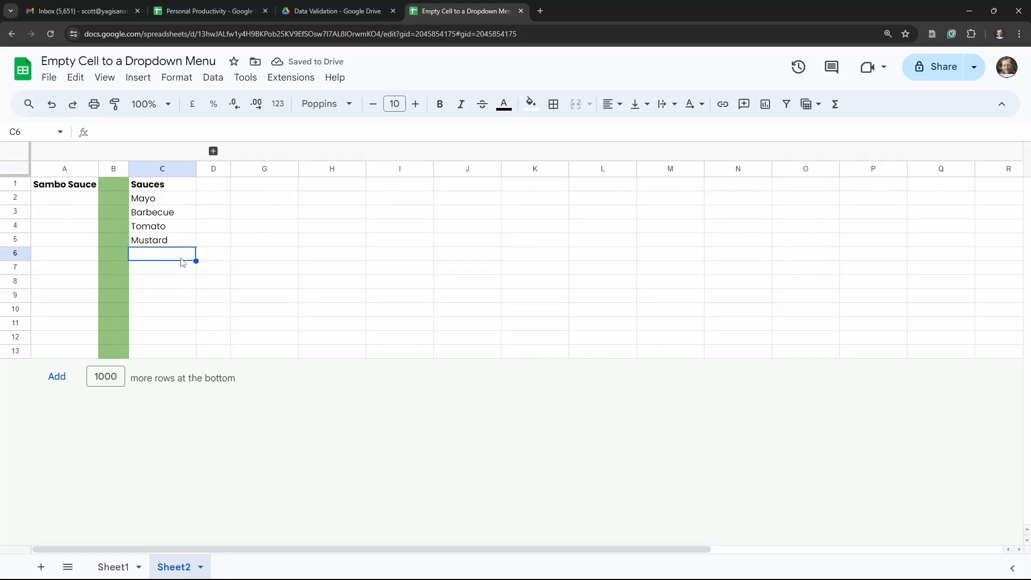
pyautogui.click(162, 198)
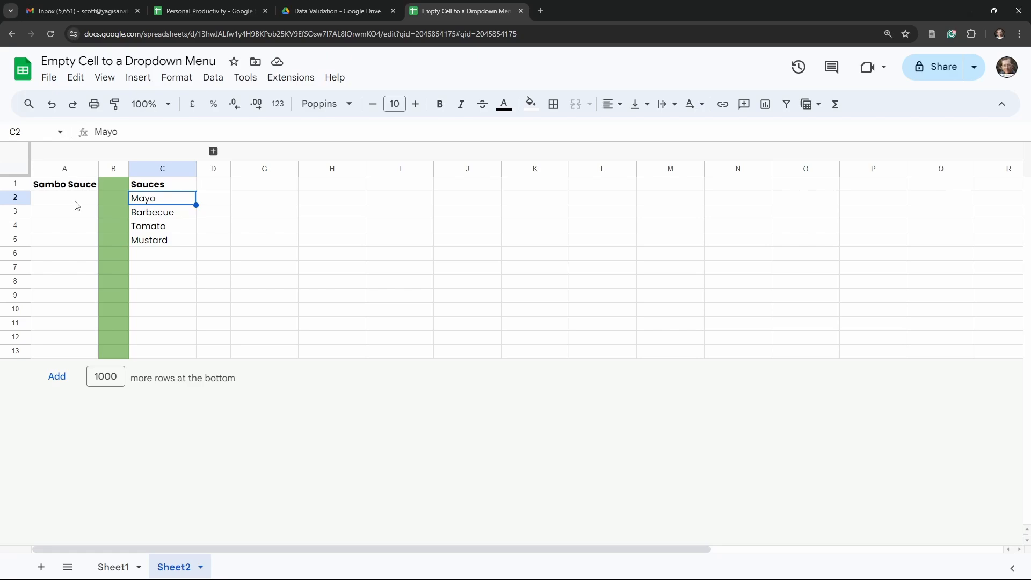
pyautogui.click(63, 198)
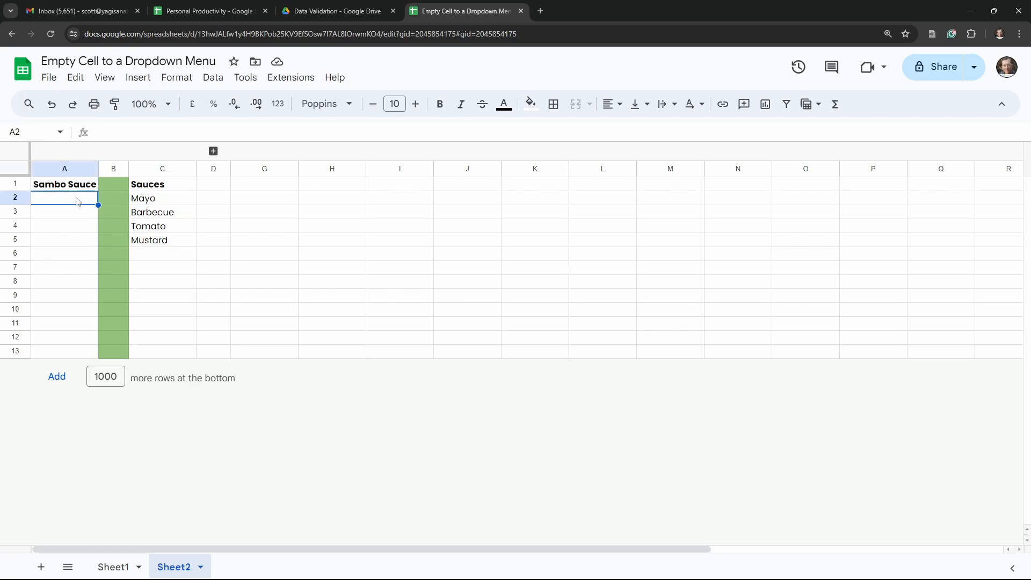
# Add a data validation rule on A2 with criteria Drop-down (from a range)
pyautogui.rightClick(76, 202)
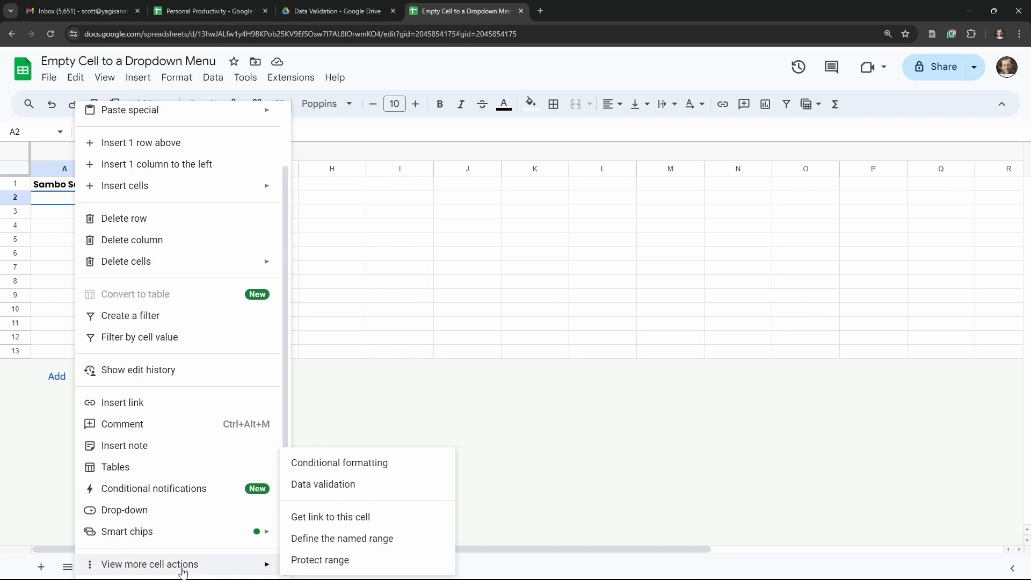
pyautogui.moveTo(322, 484)
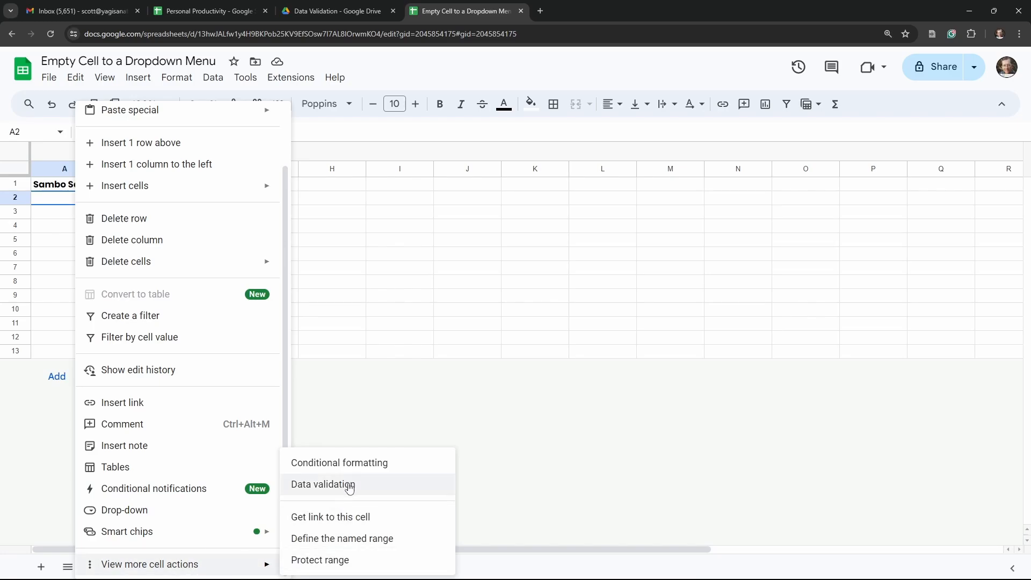
pyautogui.click(322, 485)
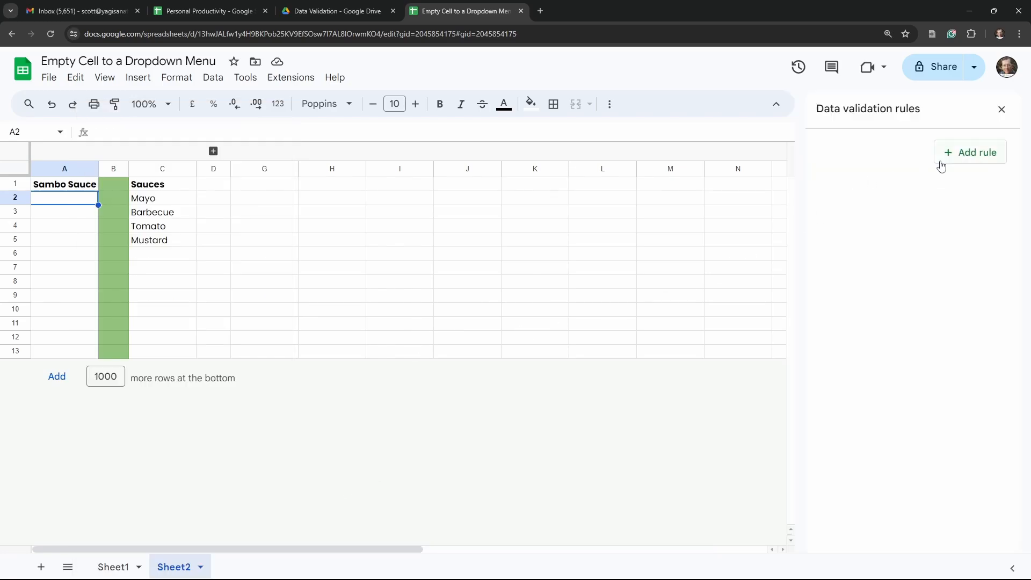
pyautogui.moveTo(999, 227)
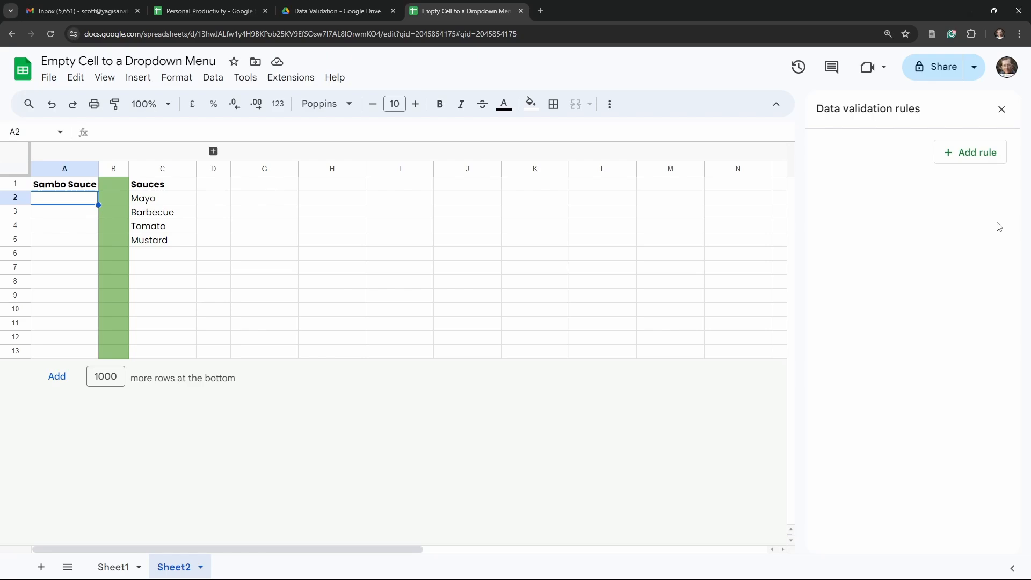
pyautogui.click(969, 151)
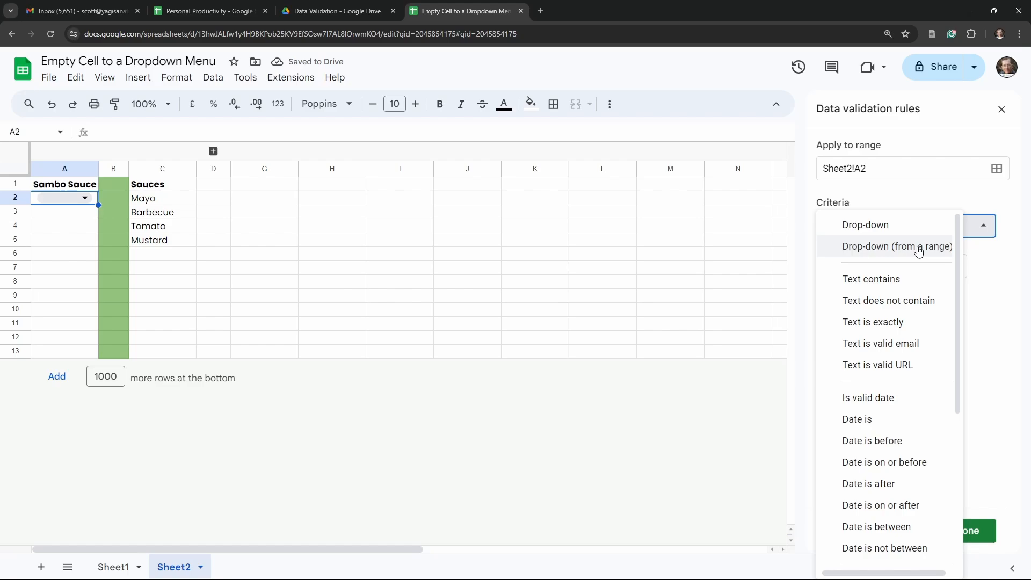
pyautogui.click(896, 246)
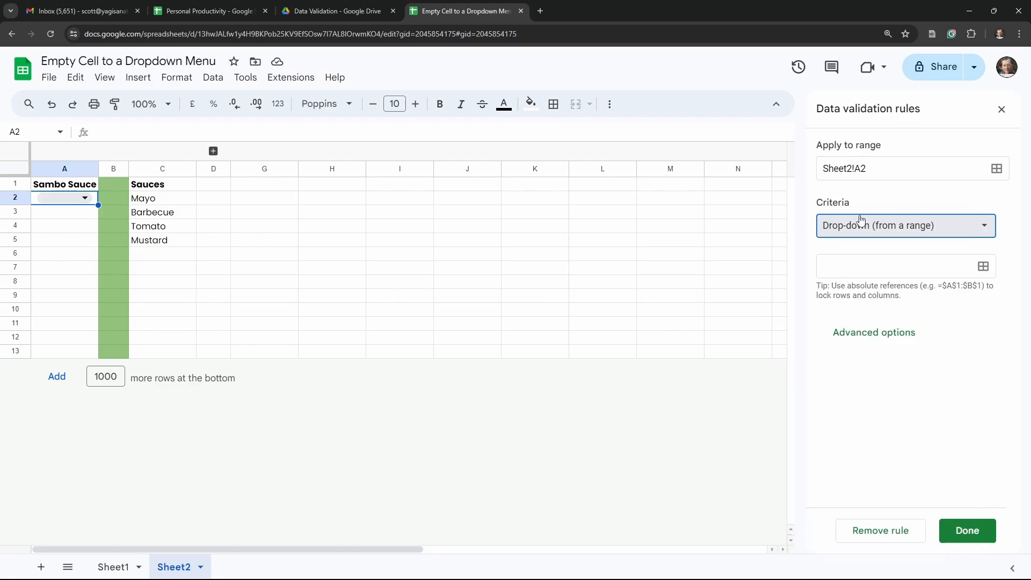
pyautogui.moveTo(984, 266)
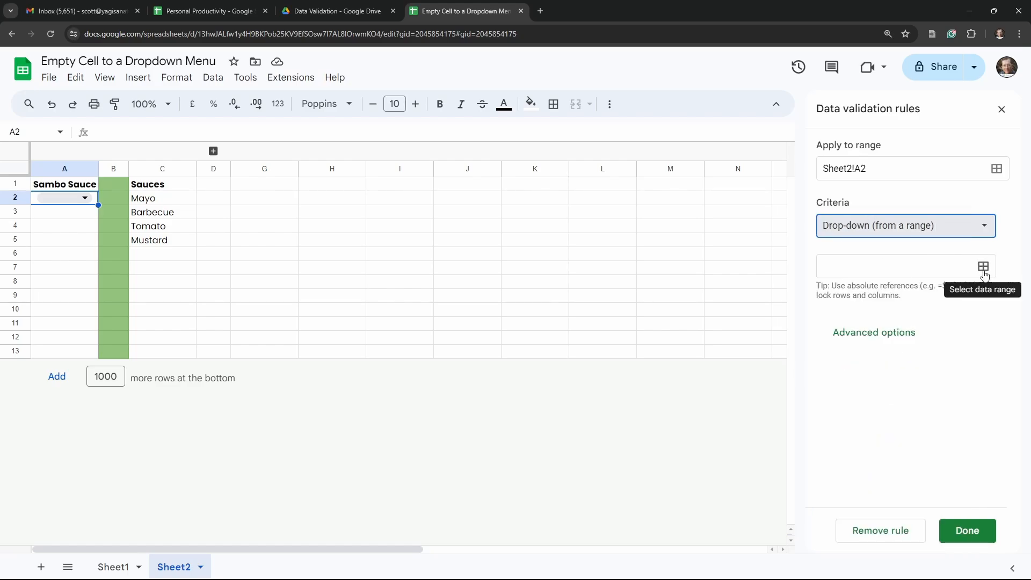
# Set the rule's source range to C2:C6, listing Mayo, Barbecue, Tomato and Mustard
pyautogui.click(983, 267)
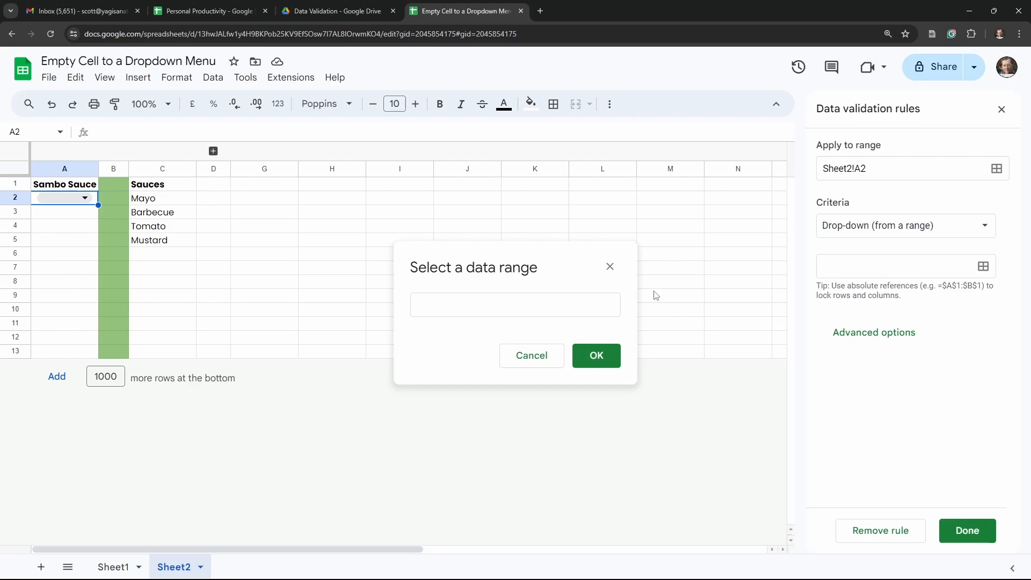
pyautogui.moveTo(313, 251)
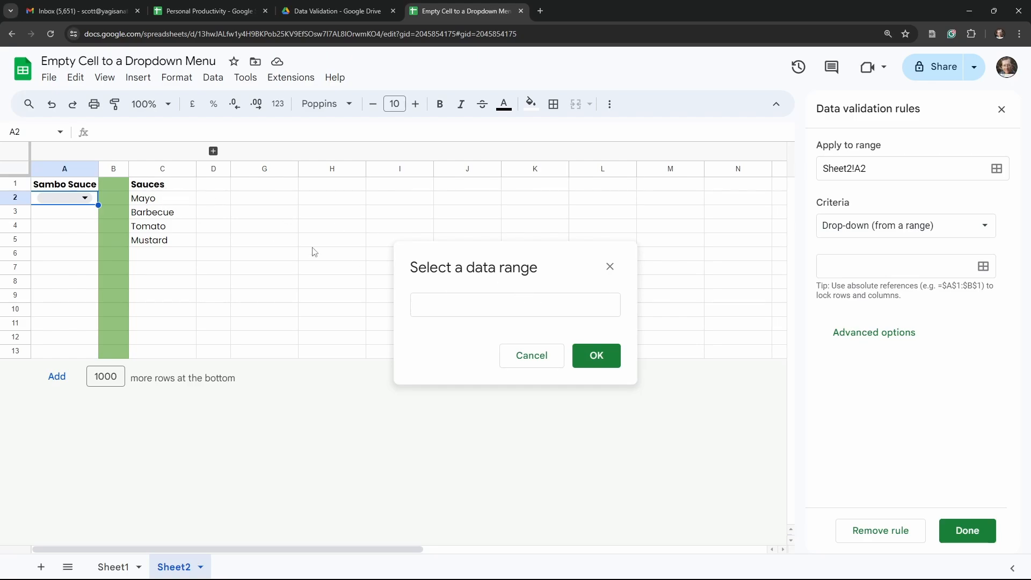
pyautogui.moveTo(170, 172)
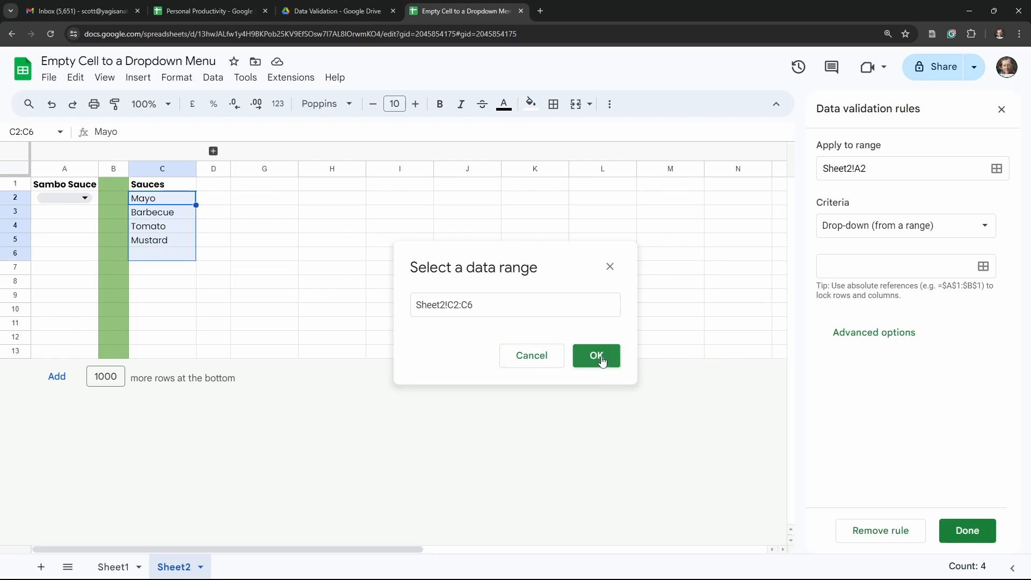
pyautogui.click(596, 356)
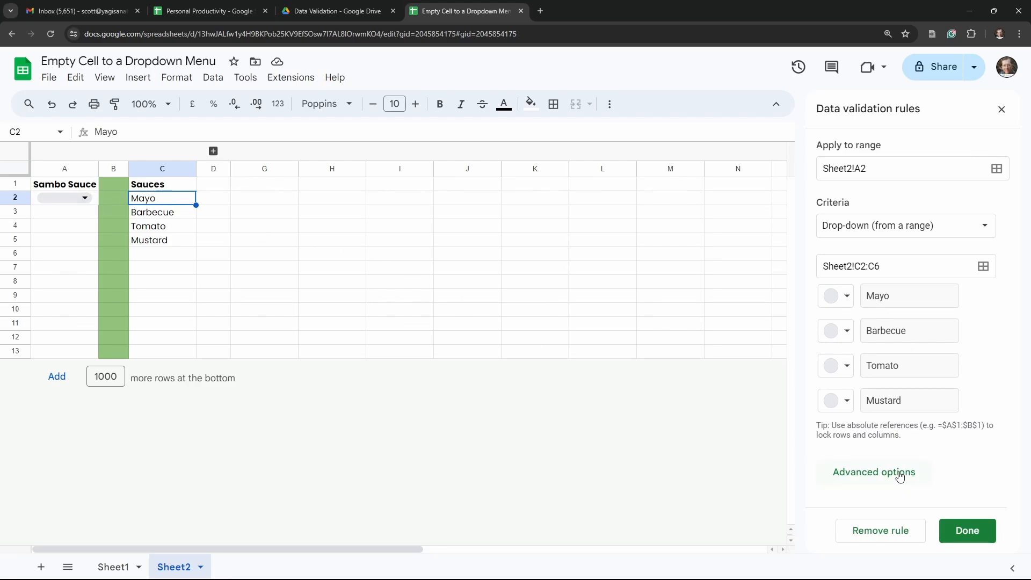
# Review the rule's advanced options and check A2's dropdown shows the four sauces
pyautogui.click(873, 472)
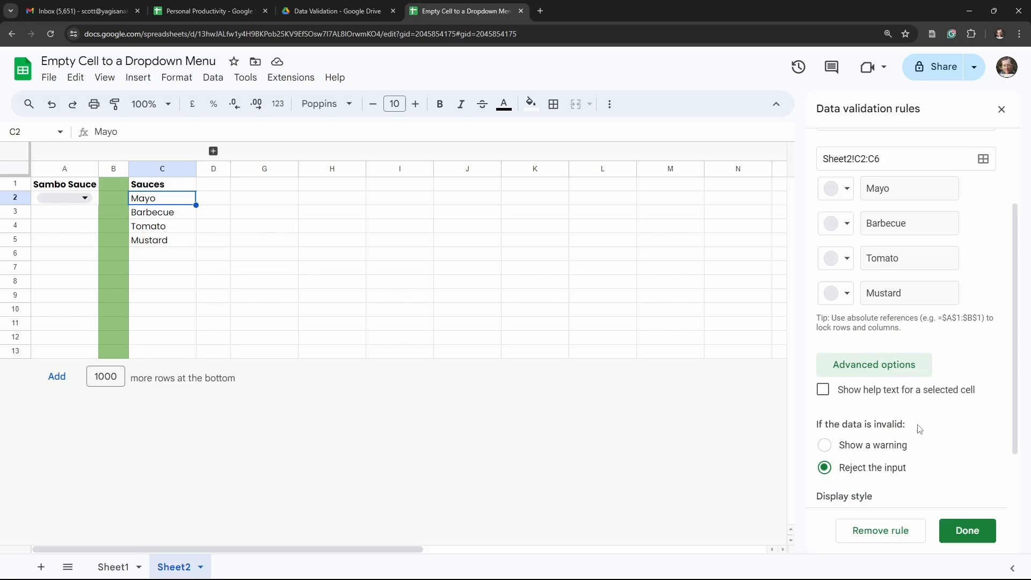
pyautogui.scroll(-3)
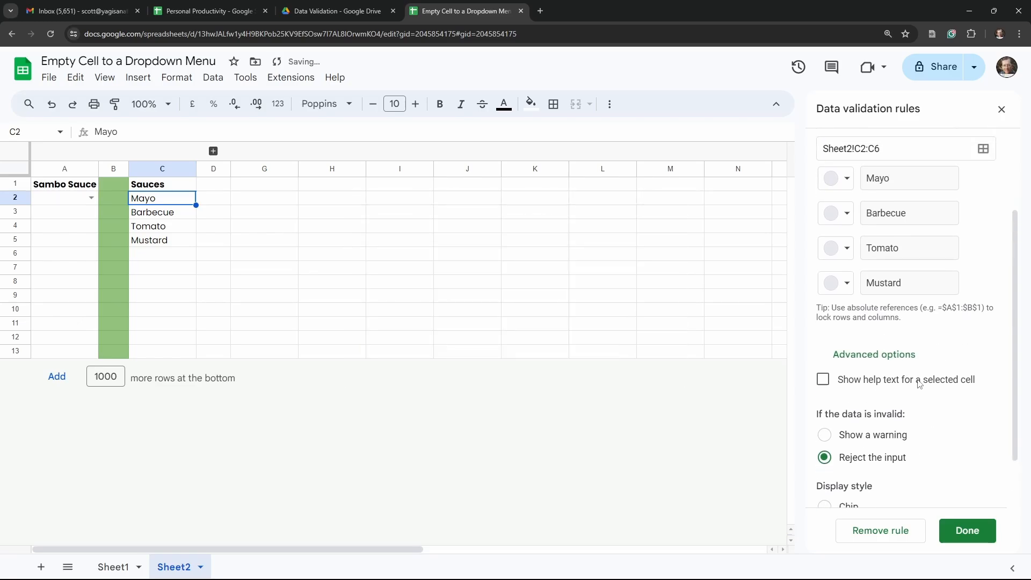
pyautogui.scroll(3)
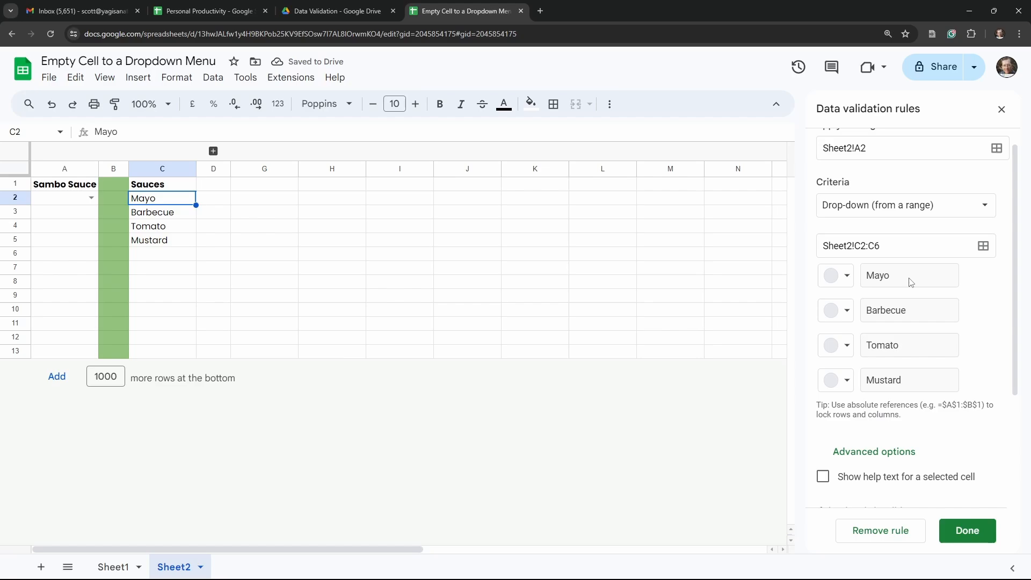
pyautogui.moveTo(704, 332)
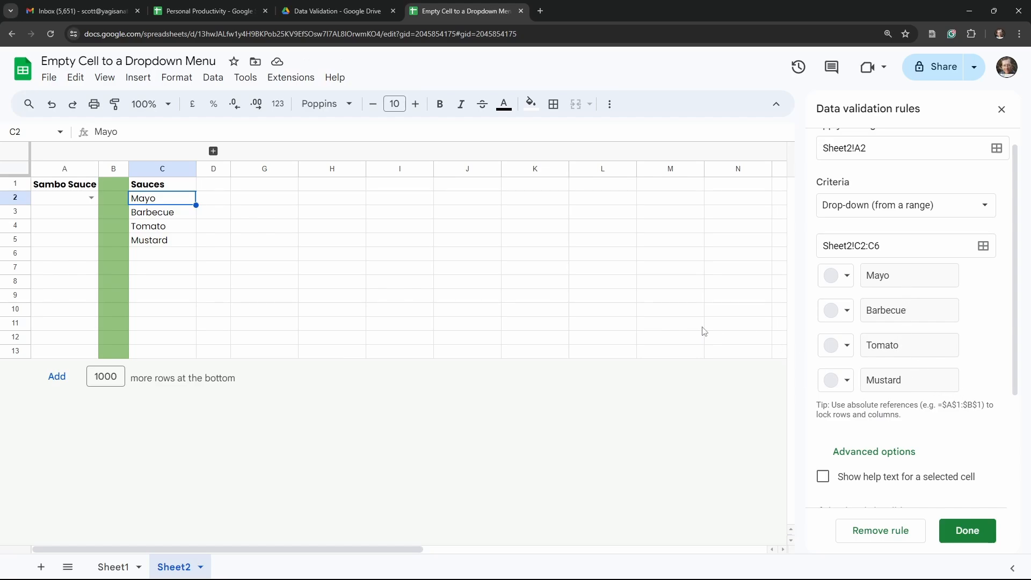
pyautogui.click(90, 198)
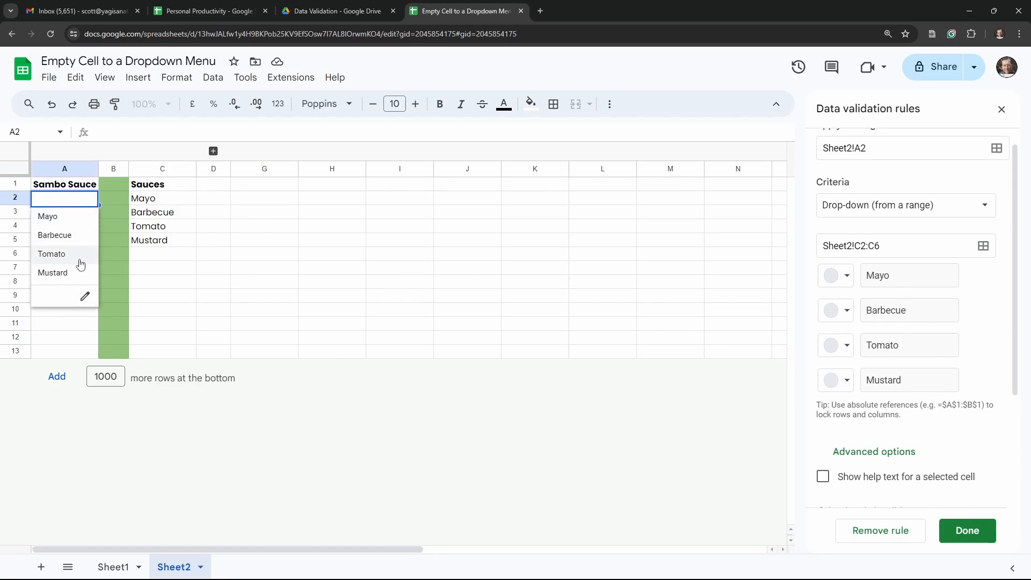
pyautogui.scroll(-3)
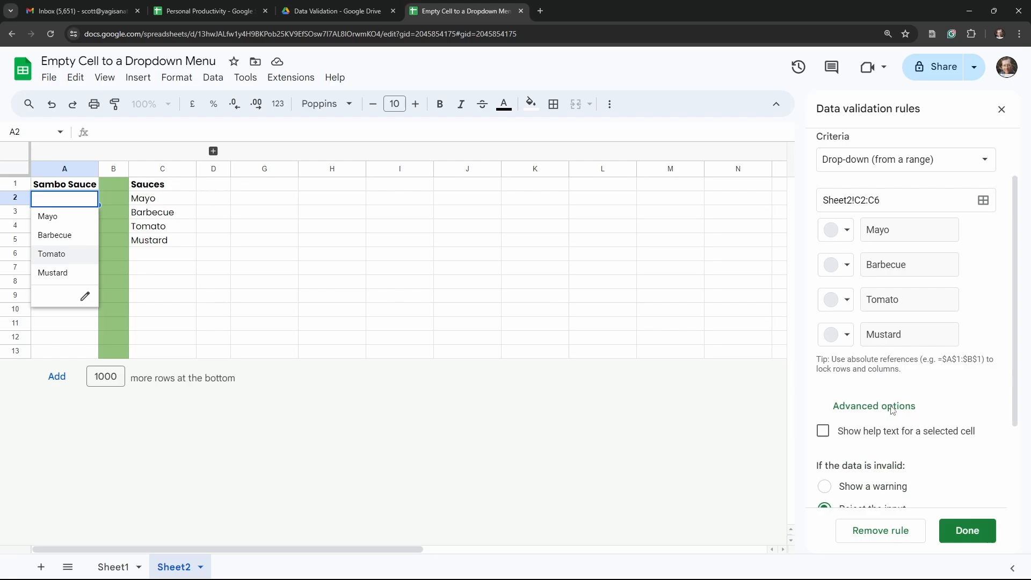
pyautogui.scroll(-3)
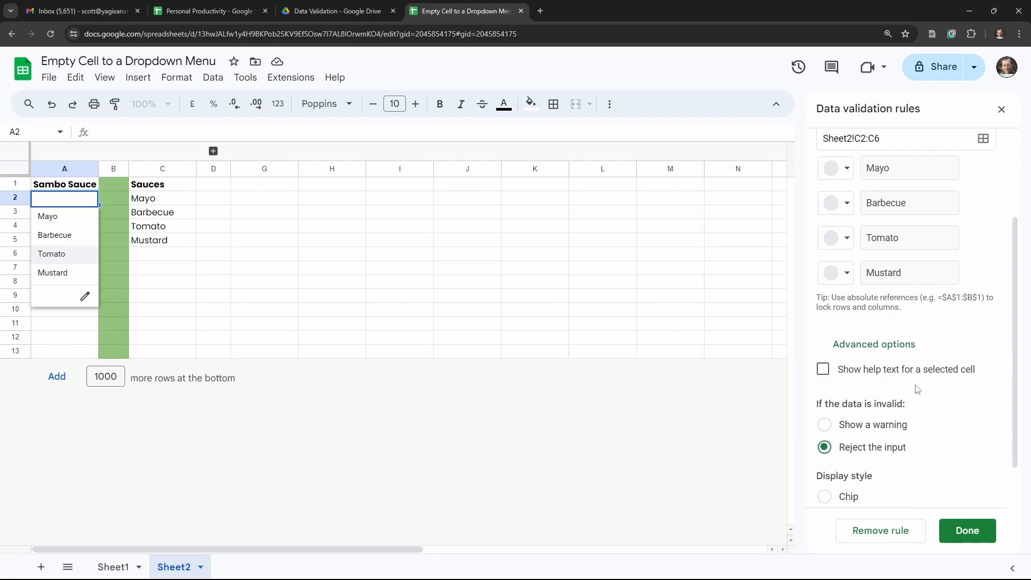
pyautogui.moveTo(863, 353)
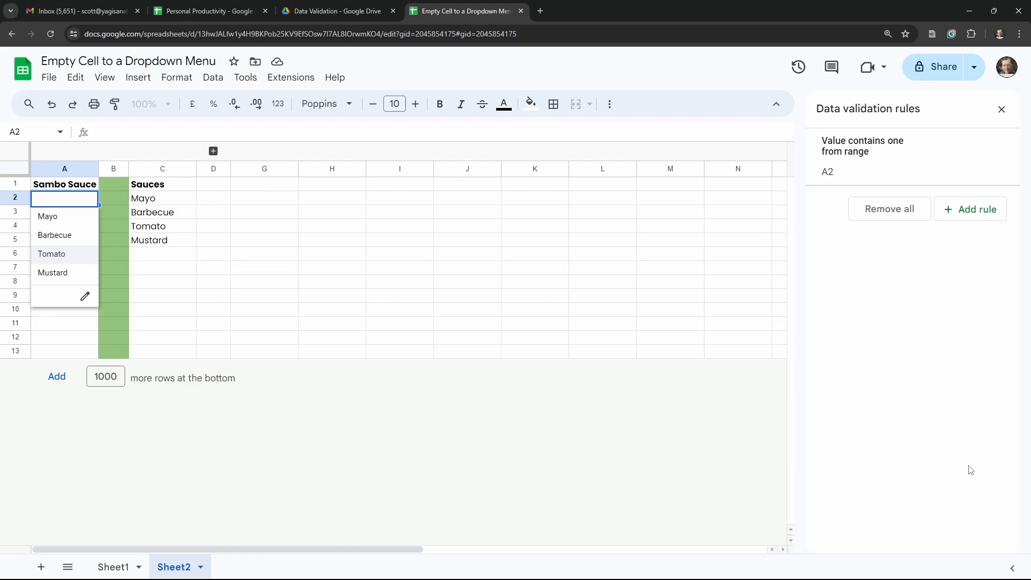
# Close the validation rules panel and select empty cell C6 below Mustard
pyautogui.click(1001, 110)
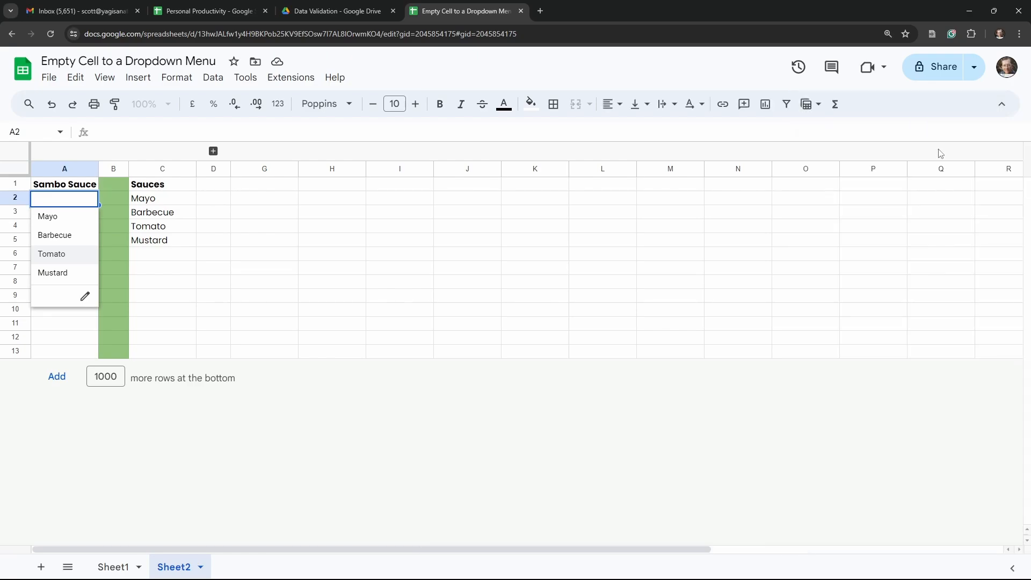
pyautogui.click(162, 254)
pyautogui.write("'")
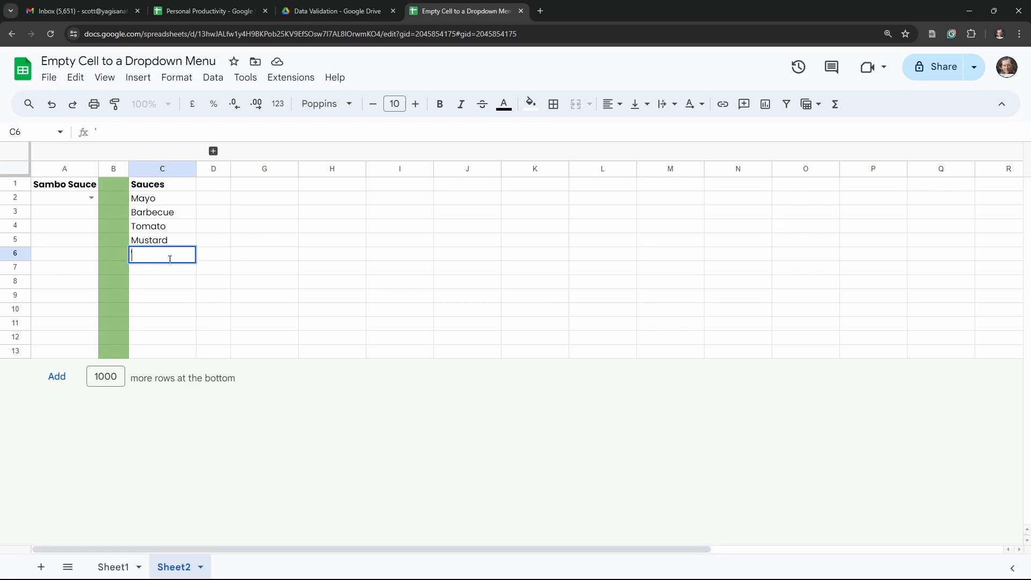
pyautogui.press('Return')
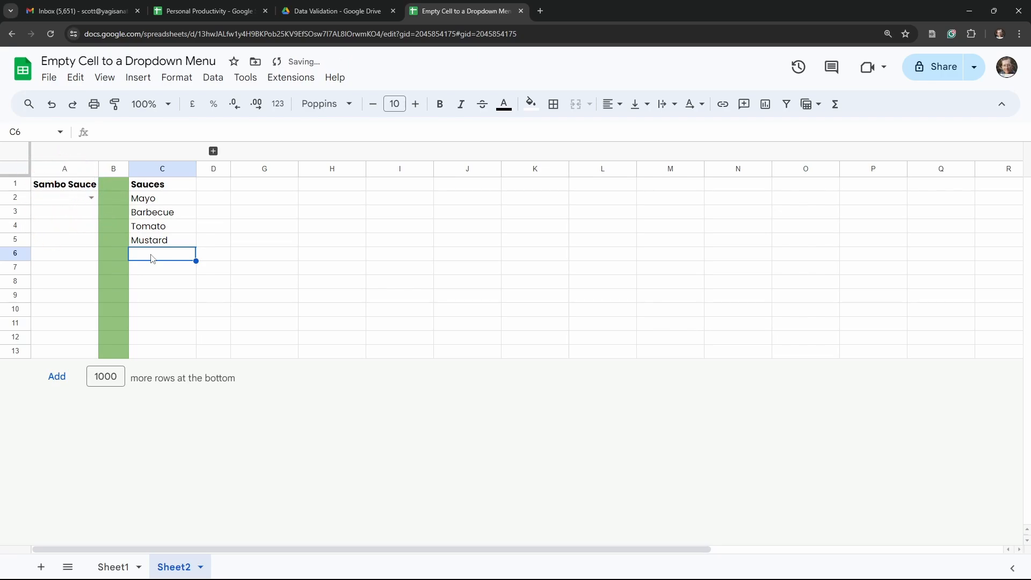
pyautogui.moveTo(206, 213)
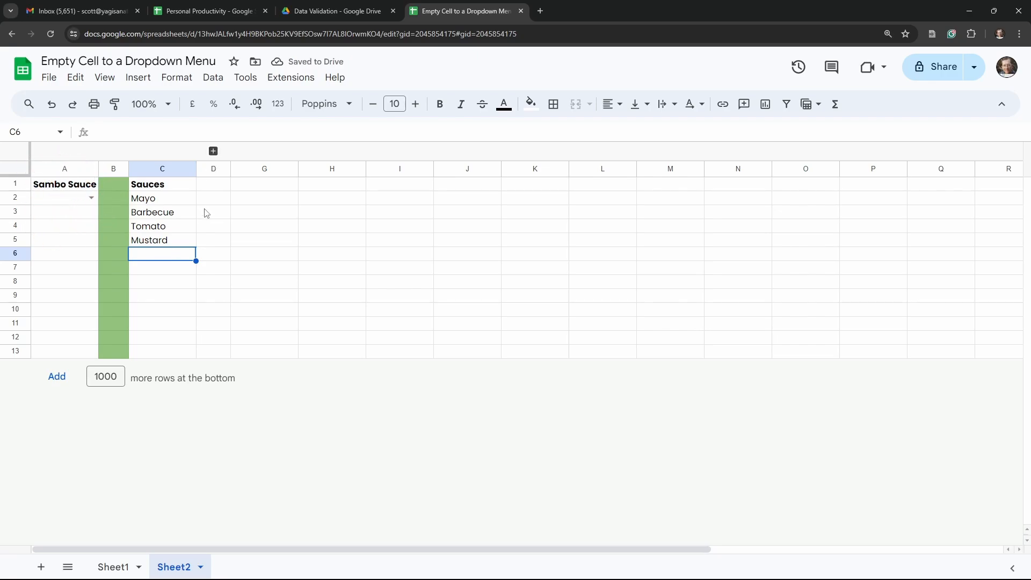
# Expand columns E–F to show the ZERO WIDTH SPACE note: code 8203 and =UNICHAR(8203)
pyautogui.click(263, 169)
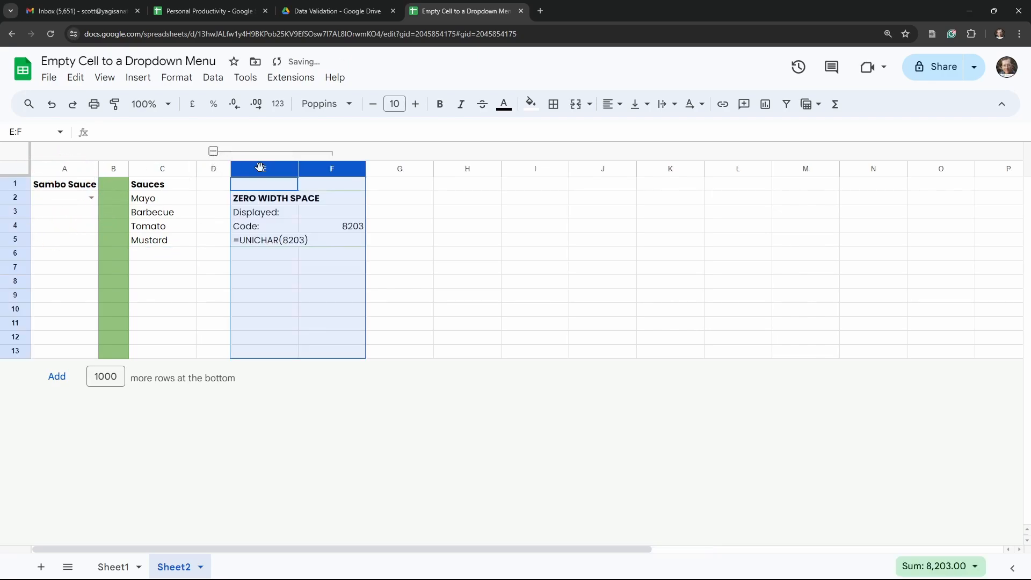
pyautogui.click(468, 281)
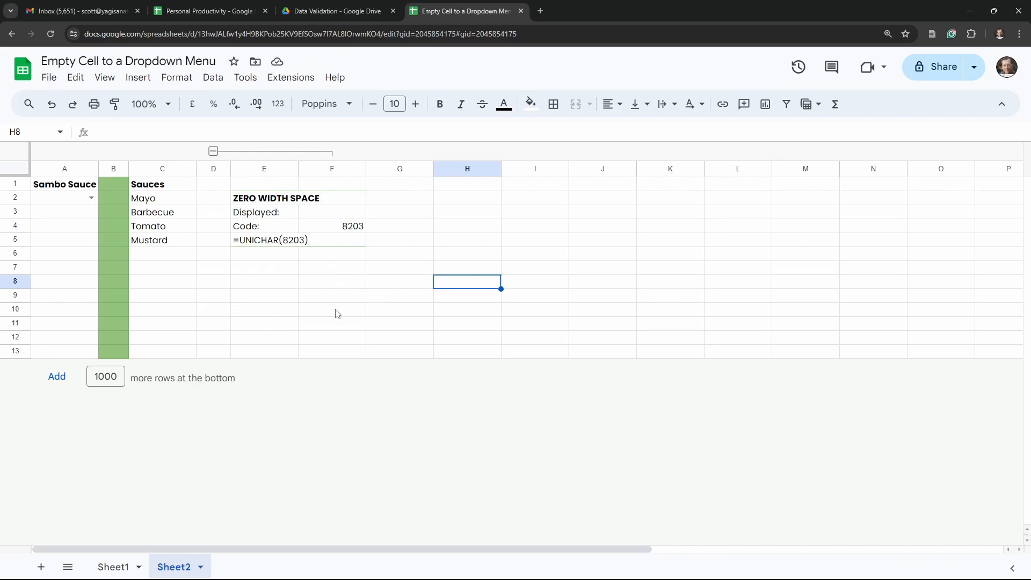
pyautogui.moveTo(329, 286)
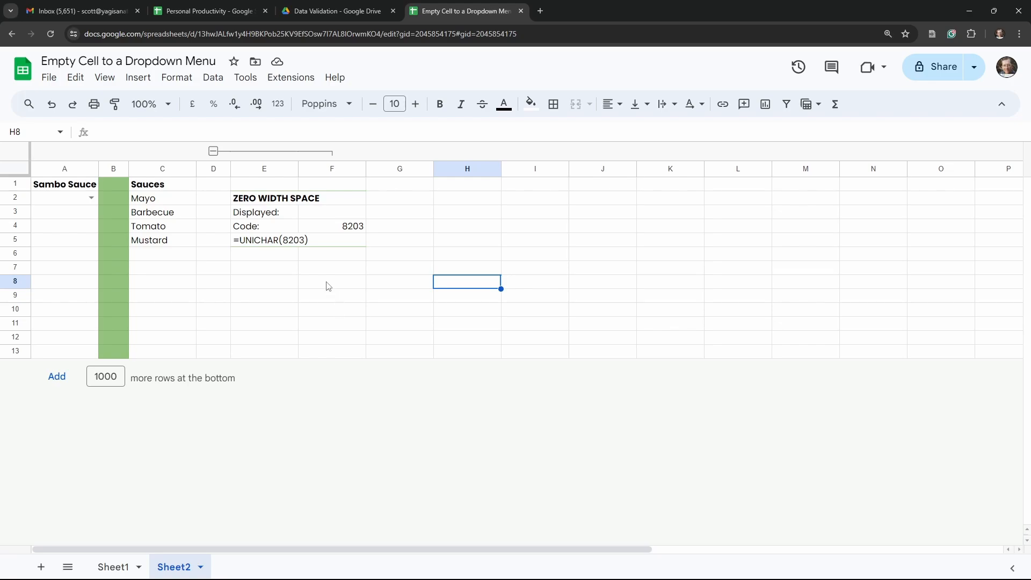
pyautogui.moveTo(262, 272)
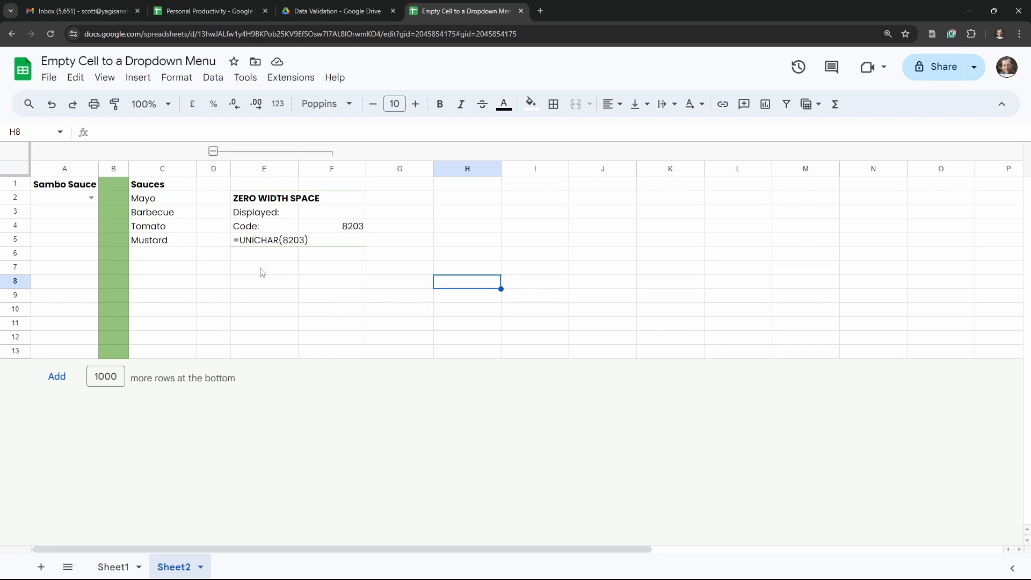
pyautogui.moveTo(230, 238)
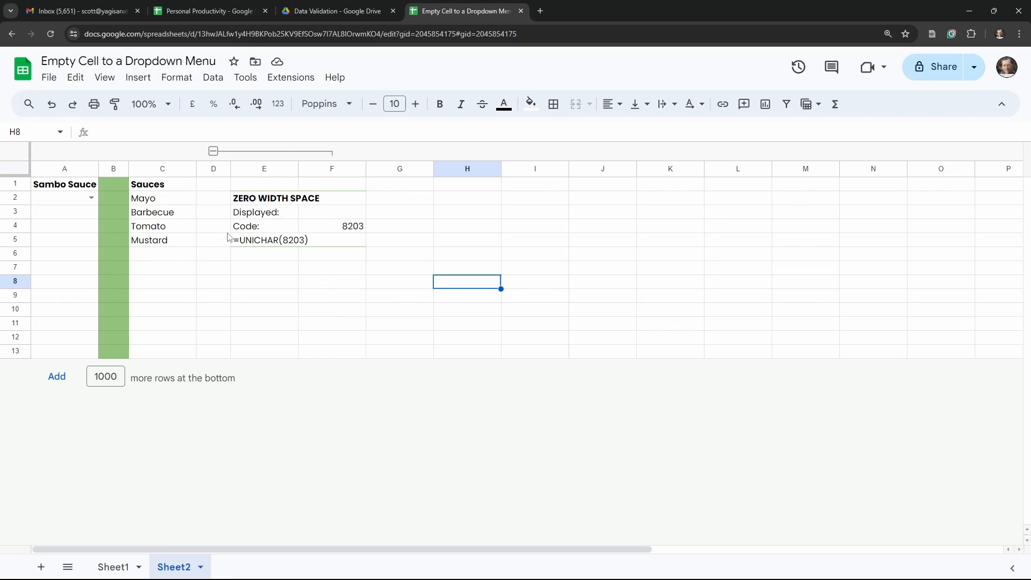
pyautogui.moveTo(345, 244)
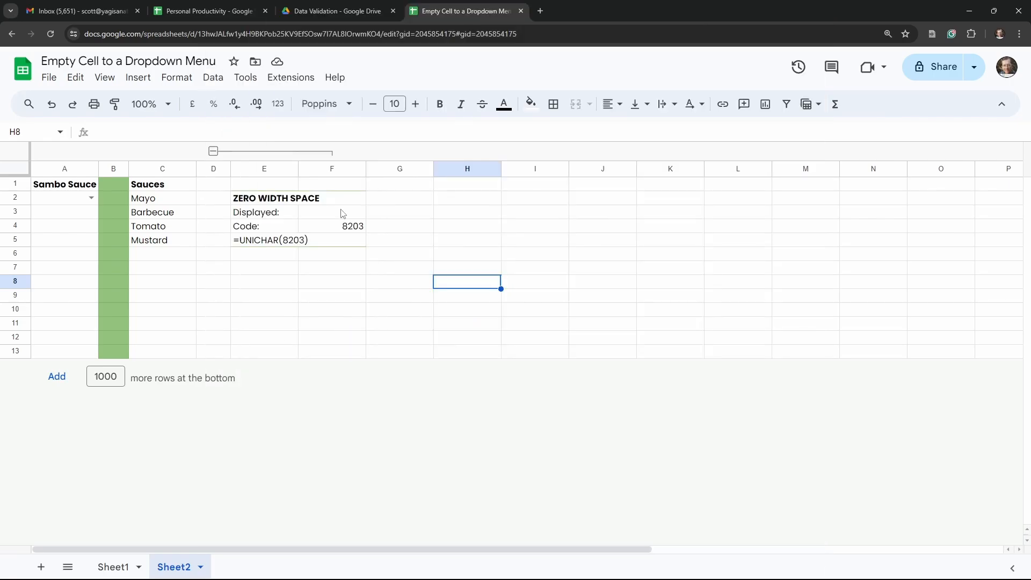
pyautogui.moveTo(329, 270)
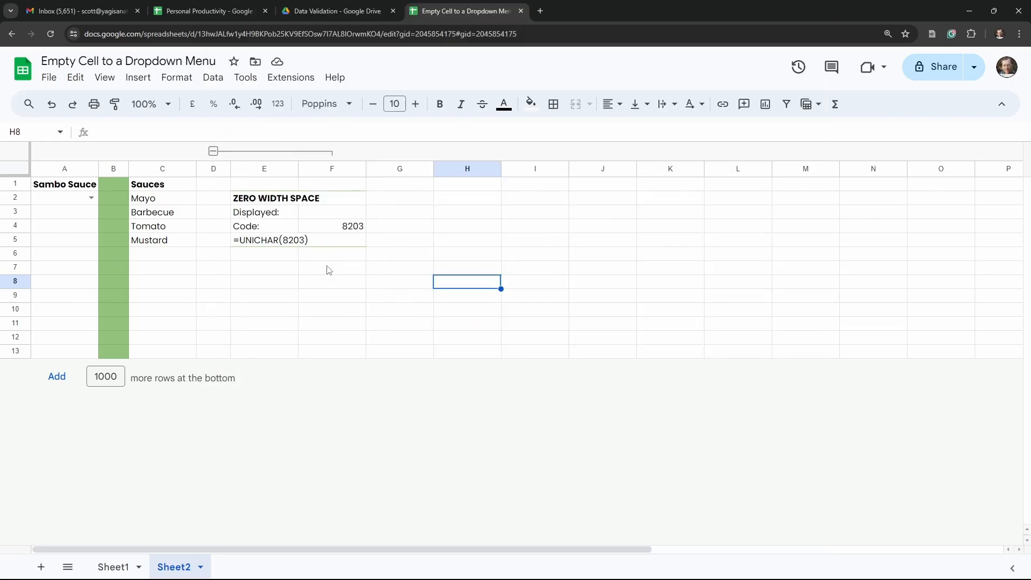
# Copy the zero-width space from F3 into C6, which still appears blank
pyautogui.click(331, 211)
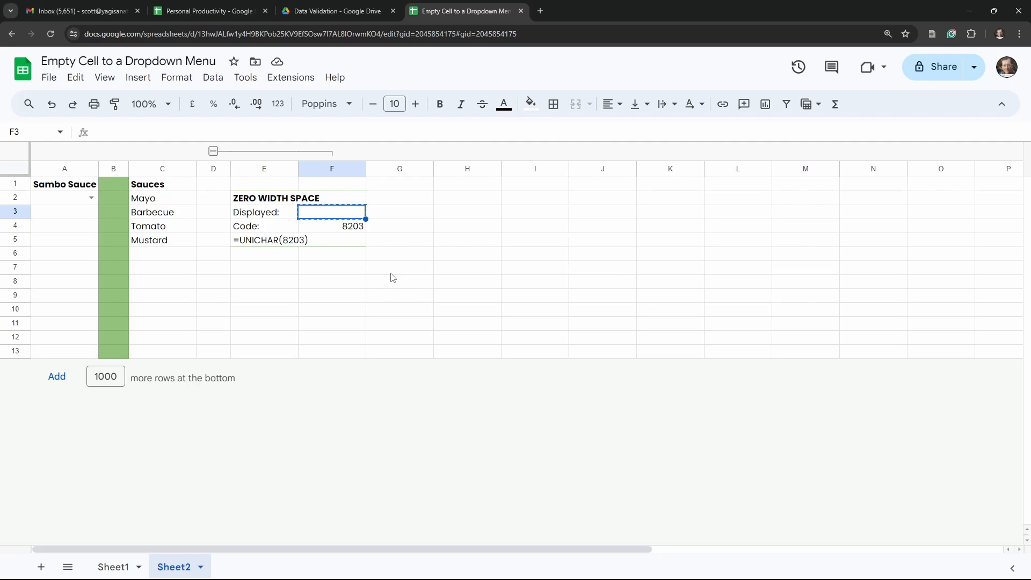
pyautogui.click(162, 252)
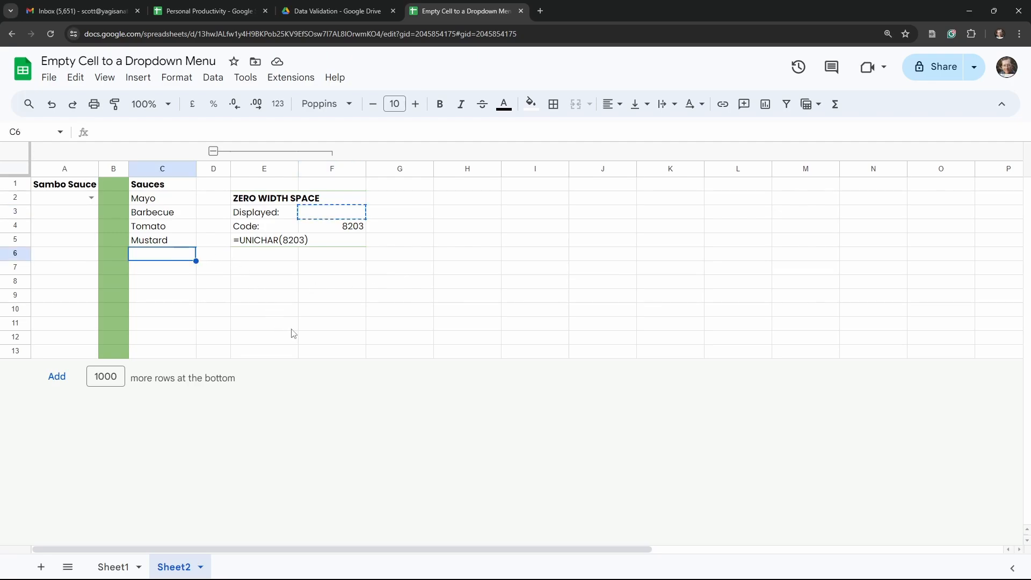
pyautogui.moveTo(314, 312)
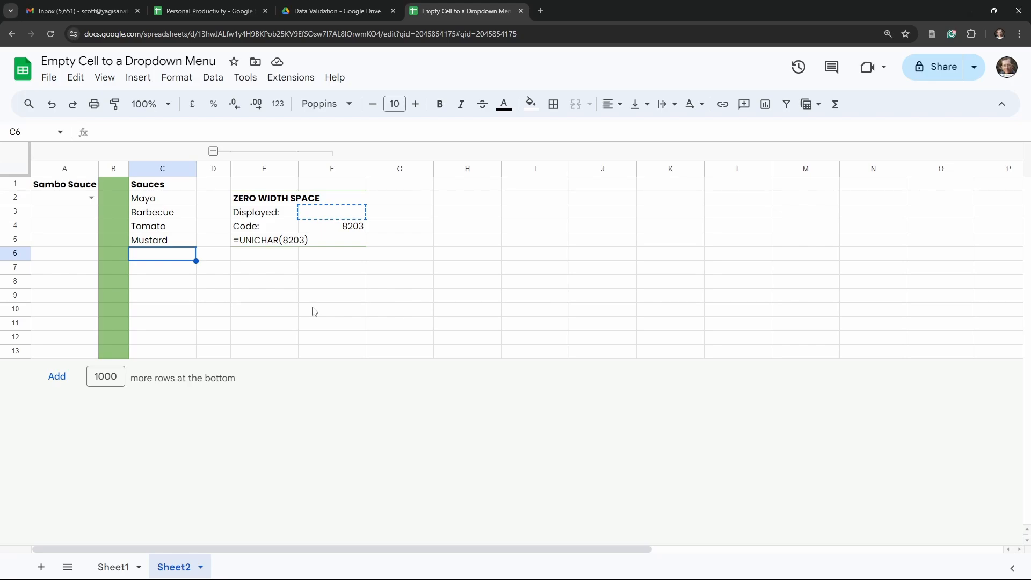
pyautogui.click(332, 309)
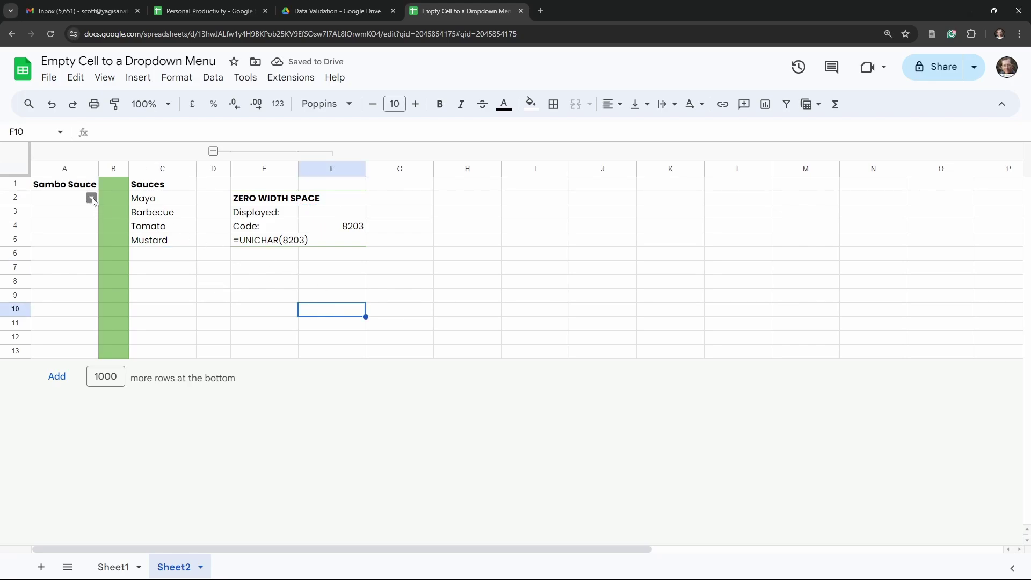
pyautogui.click(92, 198)
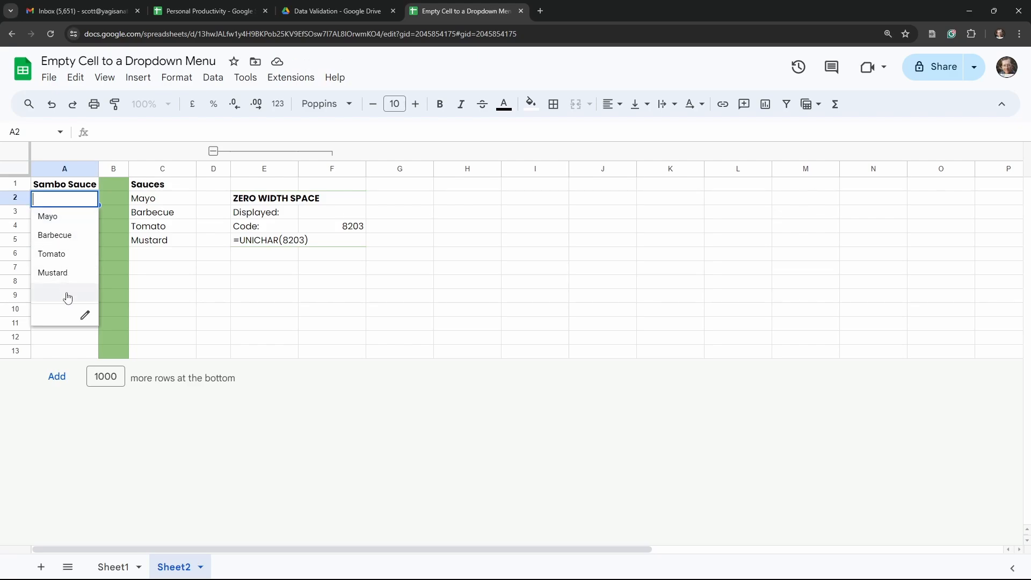
pyautogui.click(65, 294)
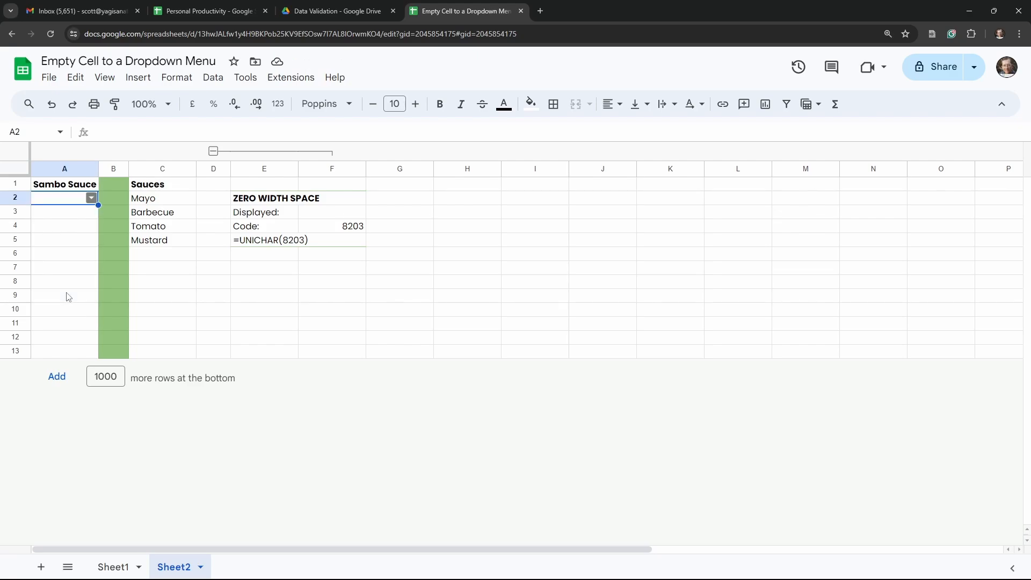
pyautogui.click(162, 310)
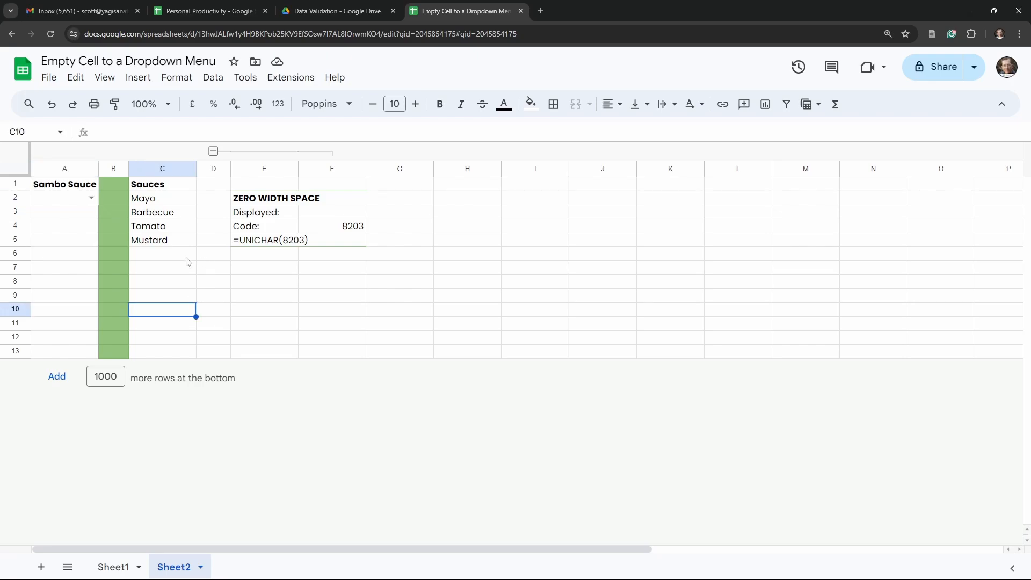
# Enter the formula =UNICHAR(8203) in C6 to produce an invisible zero-width space
pyautogui.click(162, 253)
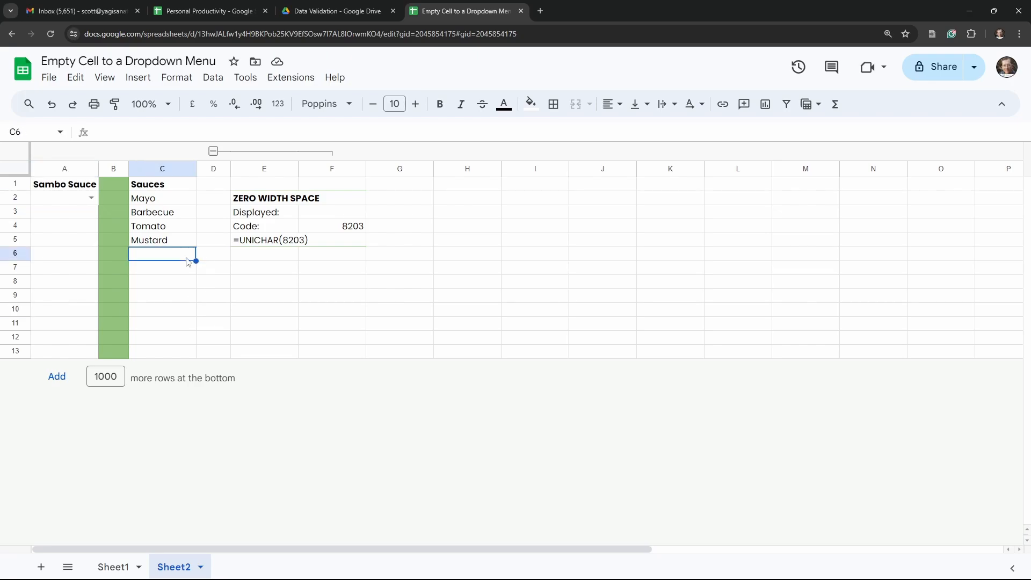
pyautogui.doubleClick(162, 253)
pyautogui.write('=')
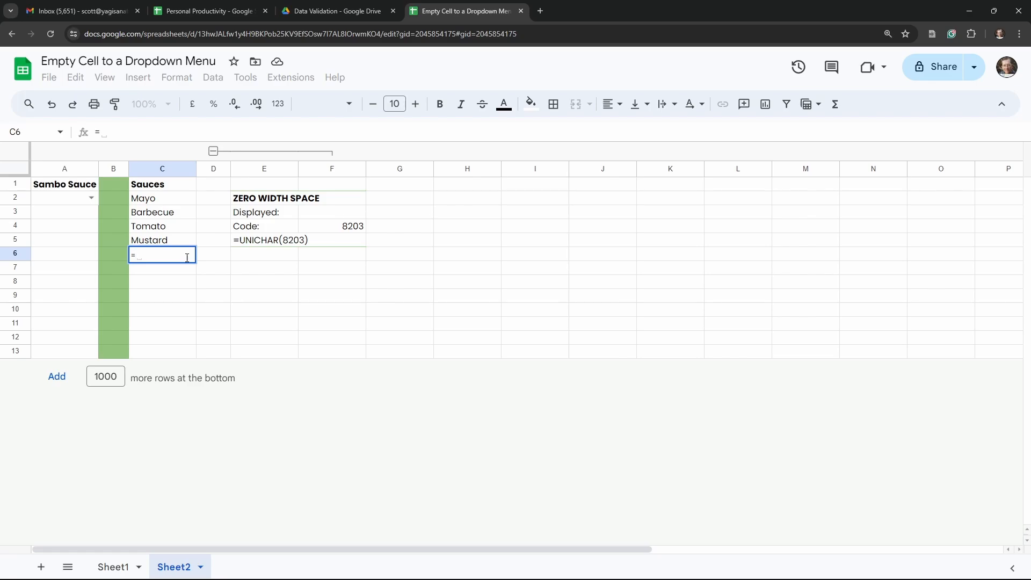
pyautogui.write('UNICHAR')
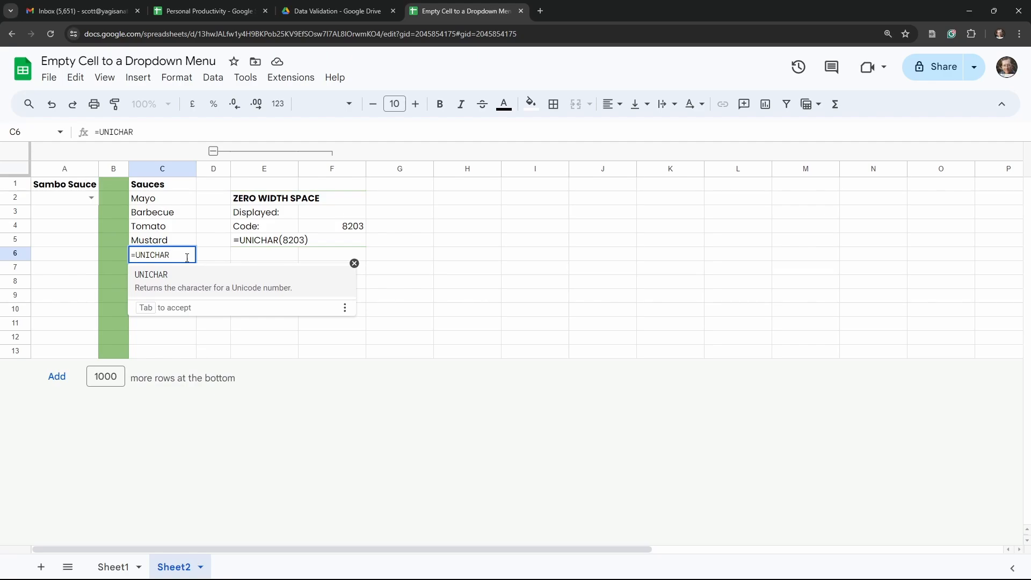
pyautogui.write('(')
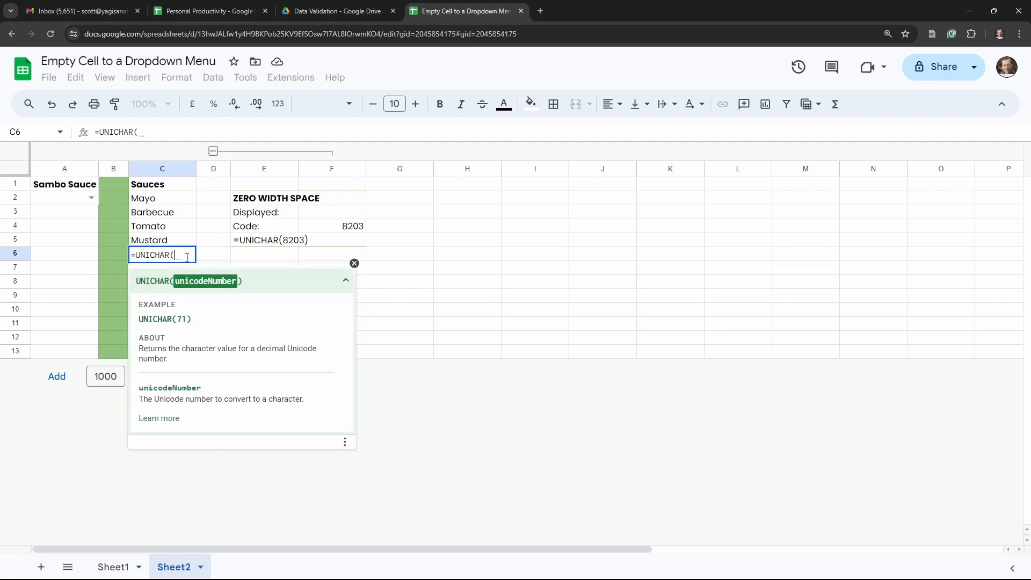
pyautogui.write('8203')
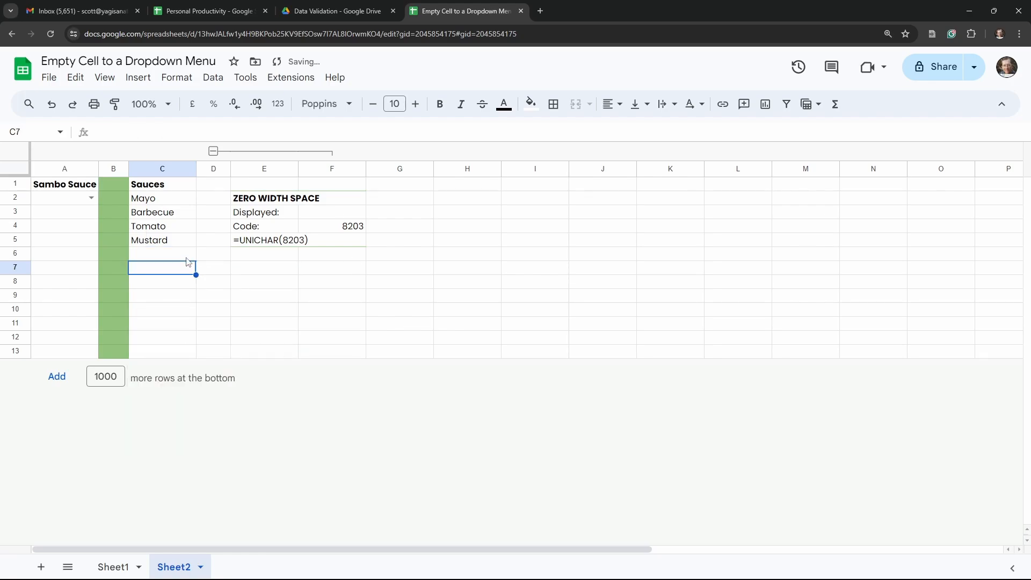
pyautogui.click(90, 198)
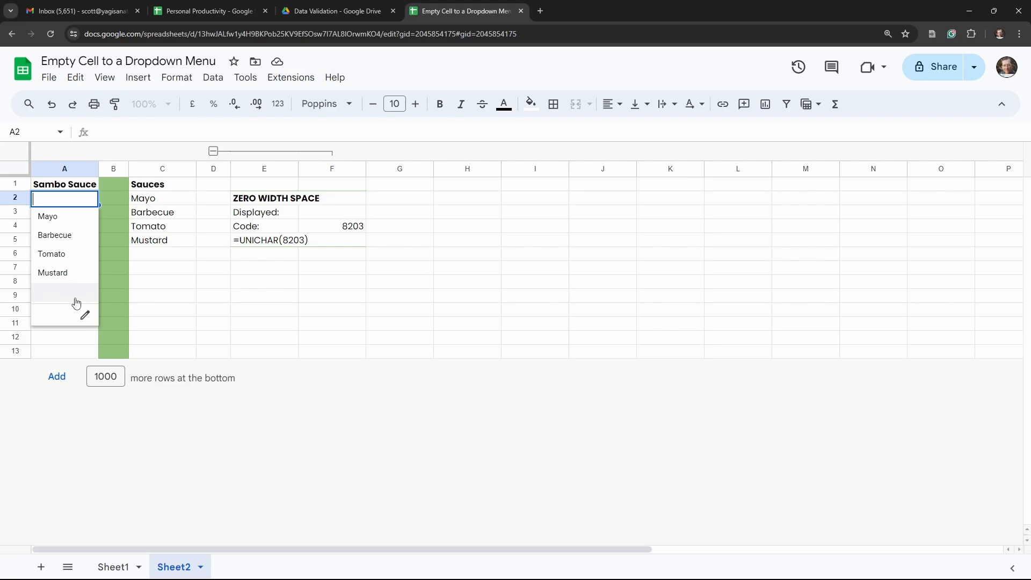
pyautogui.click(264, 310)
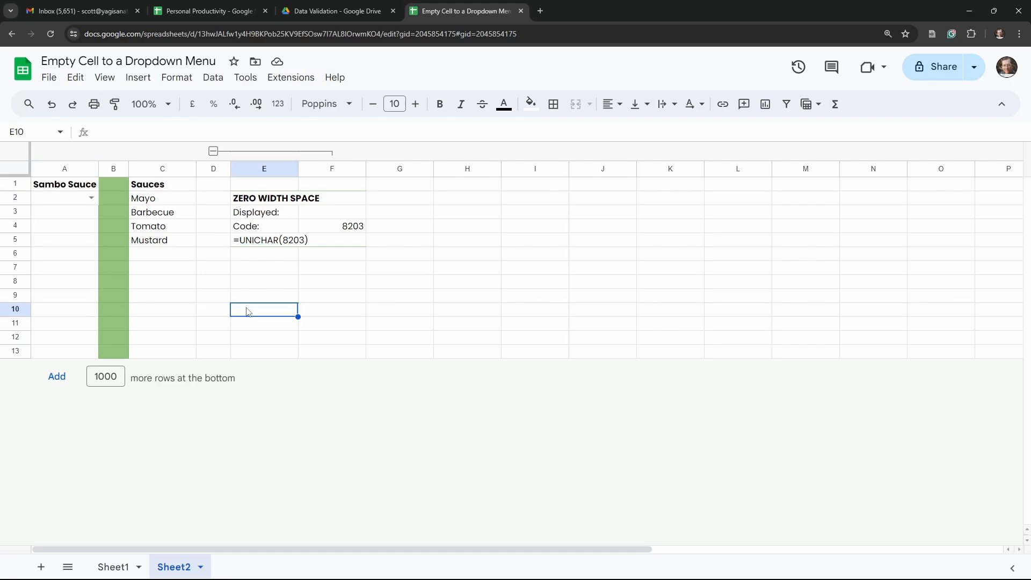